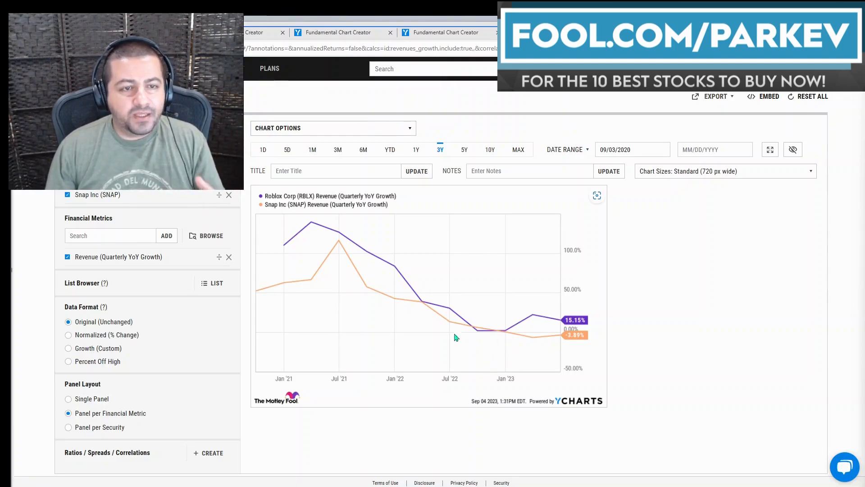
{"action": "mouse_move", "coordinate": [343, 264]}
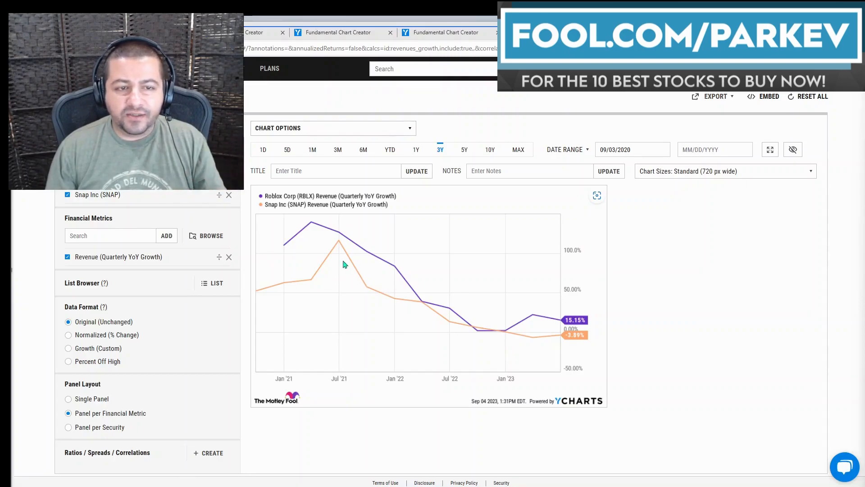
{"action": "mouse_move", "coordinate": [344, 255]}
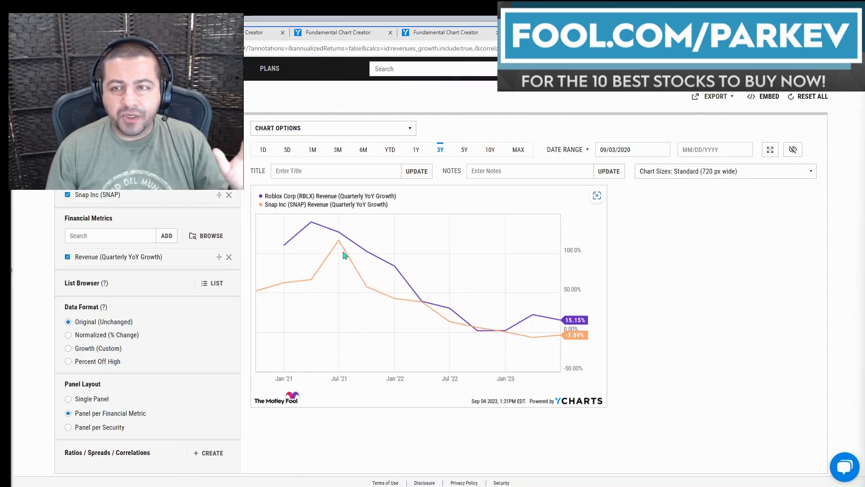
{"action": "mouse_move", "coordinate": [338, 246]}
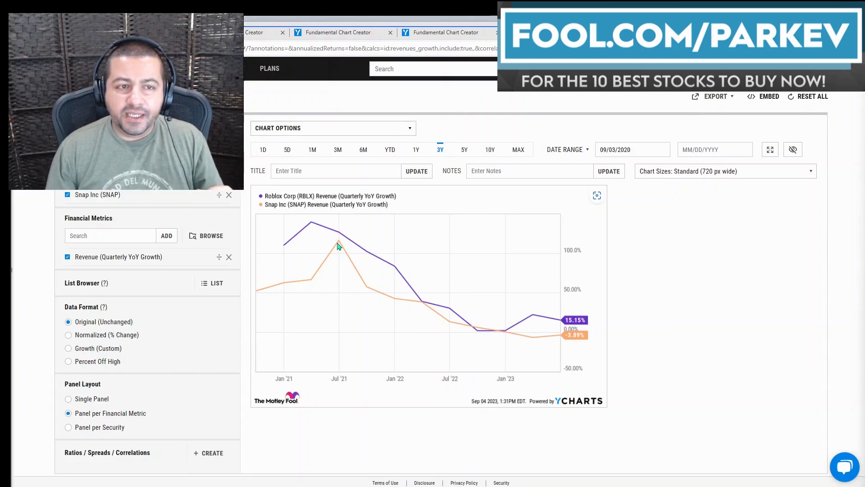
{"action": "mouse_move", "coordinate": [573, 336]}
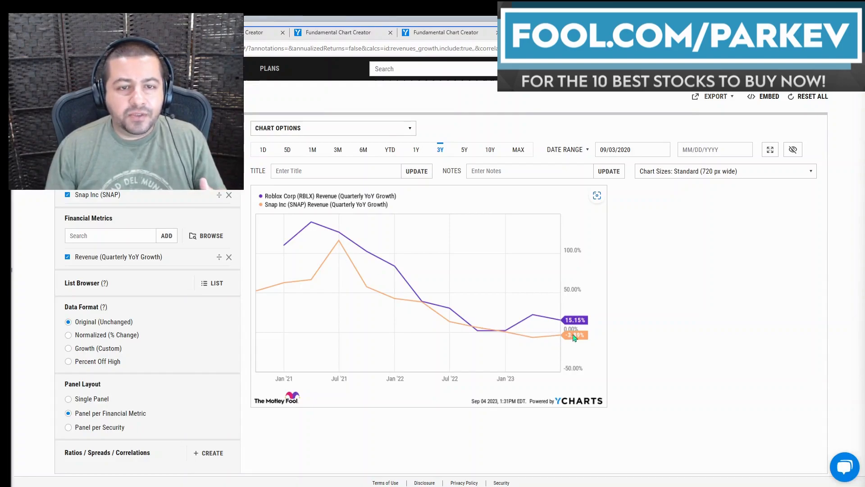
{"action": "mouse_move", "coordinate": [558, 342]}
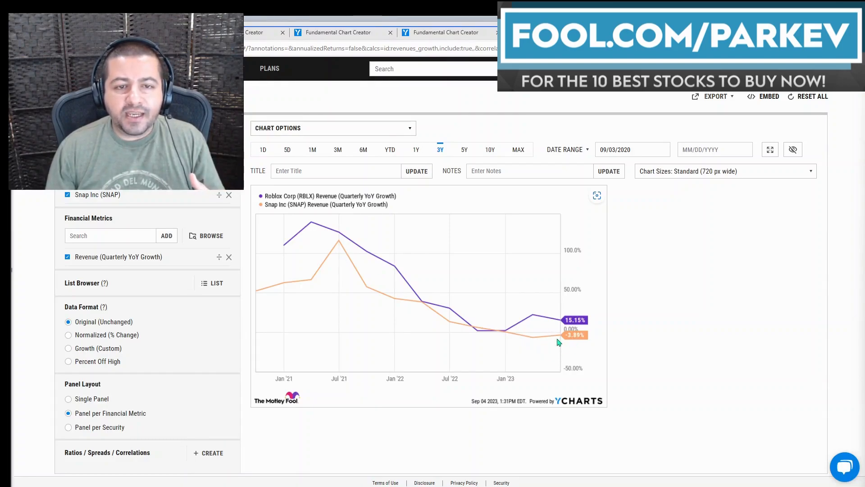
{"action": "mouse_move", "coordinate": [560, 340]}
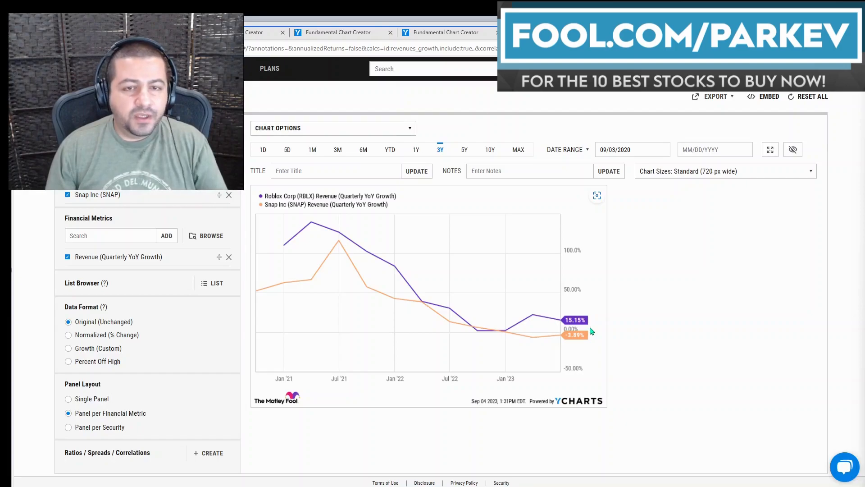
{"action": "mouse_move", "coordinate": [569, 347]}
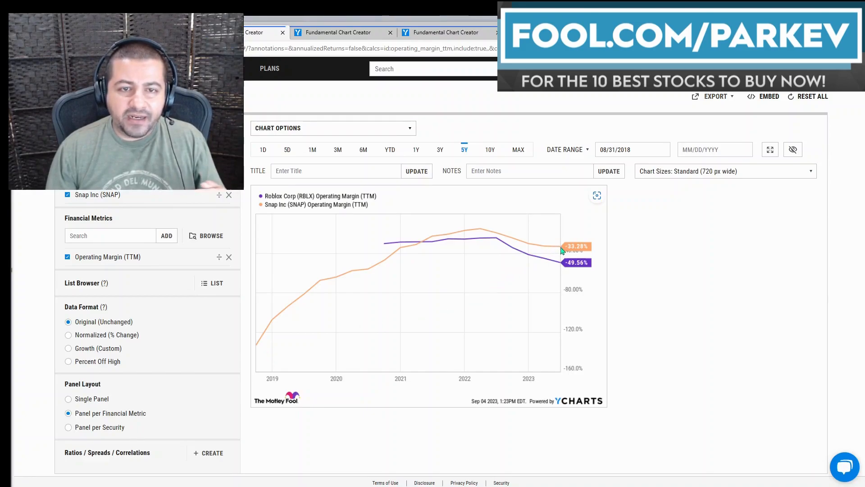
{"action": "mouse_move", "coordinate": [459, 249]}
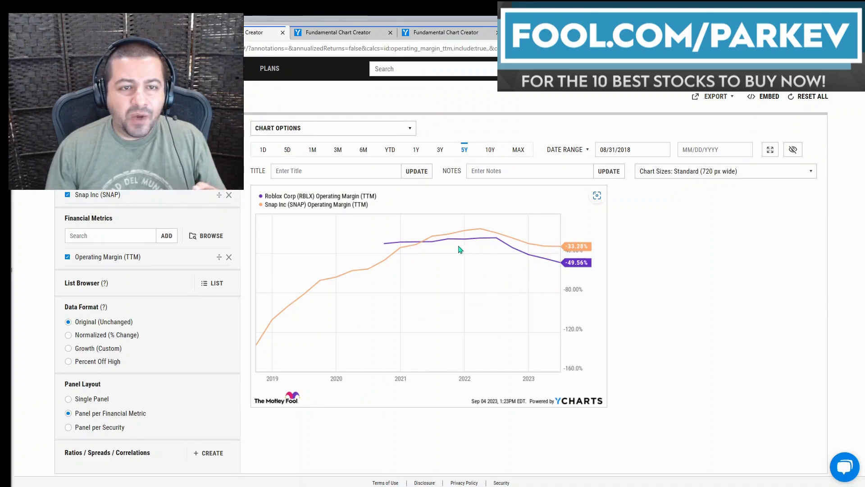
{"action": "mouse_move", "coordinate": [492, 264]}
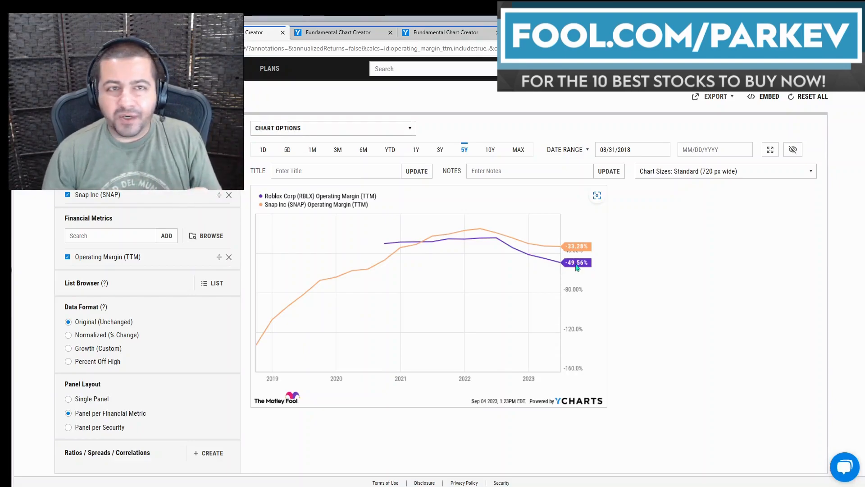
- Move from the 5Y RBLX vs SNAP Operating Margin chart to the ten-year CFO to Sales chart
{"action": "left_click", "coordinate": [489, 149]}
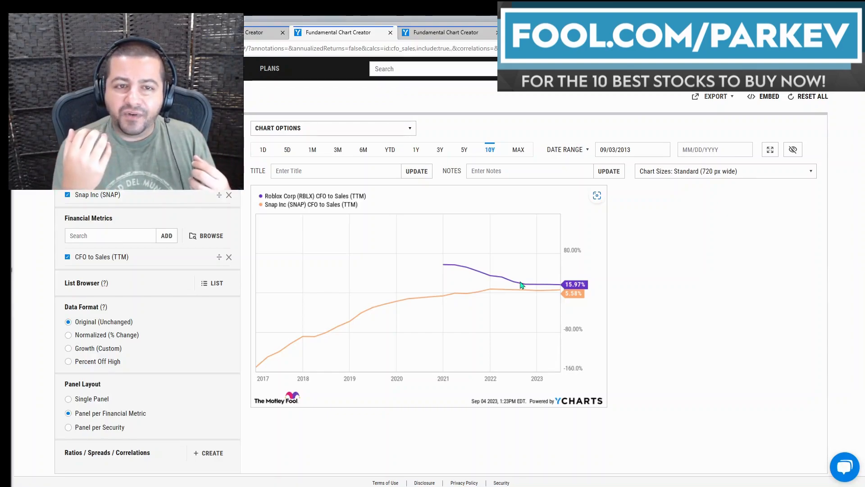
{"action": "mouse_move", "coordinate": [527, 291]}
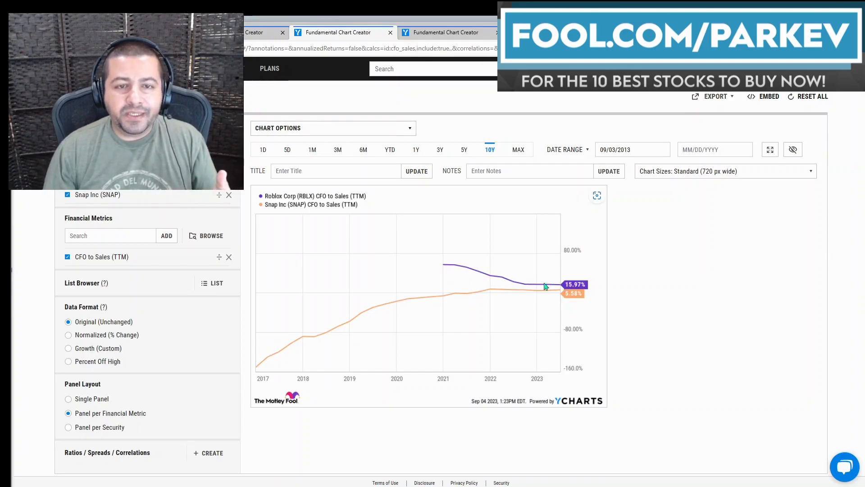
{"action": "mouse_move", "coordinate": [556, 298]}
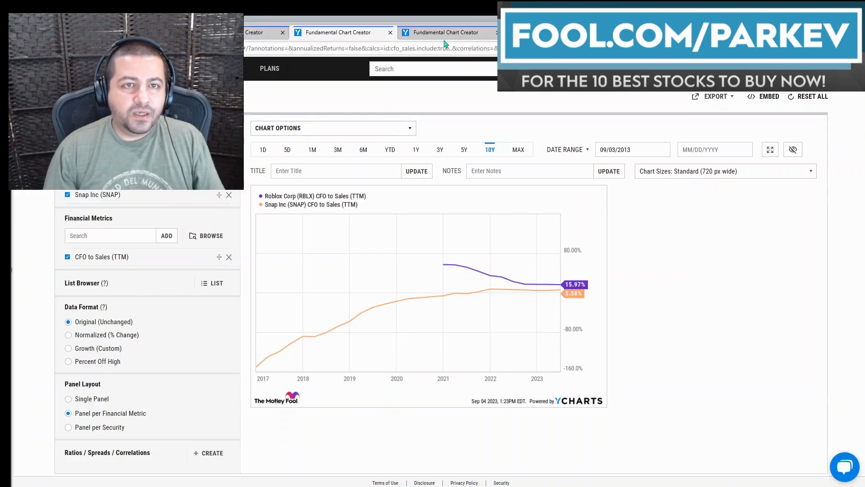
{"action": "mouse_move", "coordinate": [445, 32]}
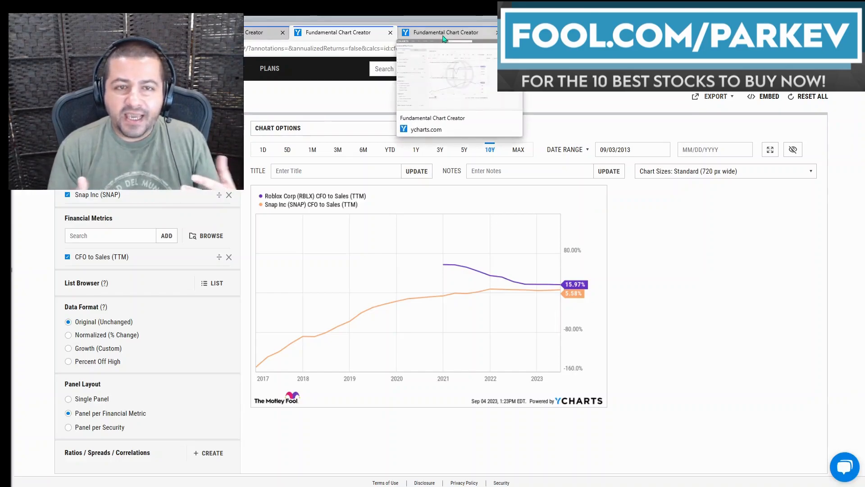
{"action": "mouse_move", "coordinate": [722, 376]}
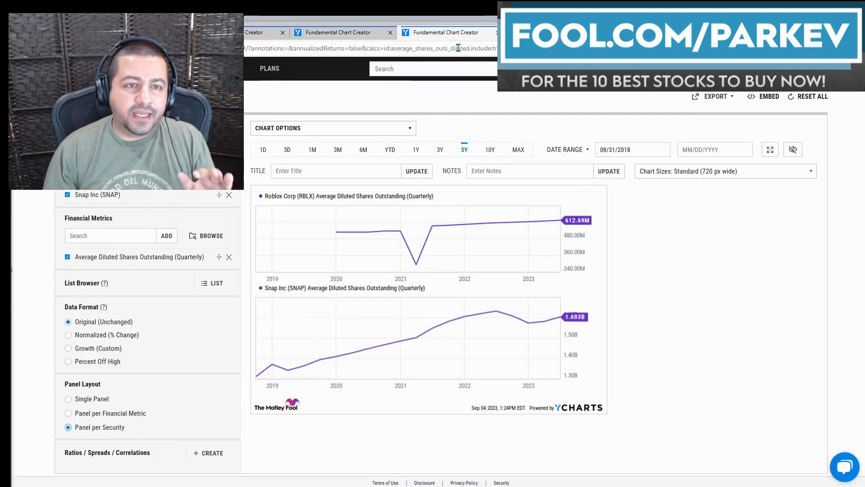
{"action": "mouse_move", "coordinate": [649, 391]}
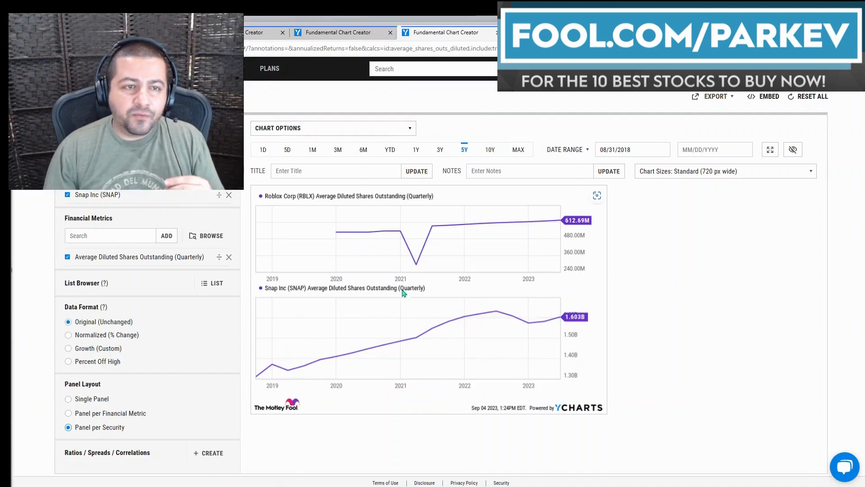
{"action": "mouse_move", "coordinate": [340, 236]}
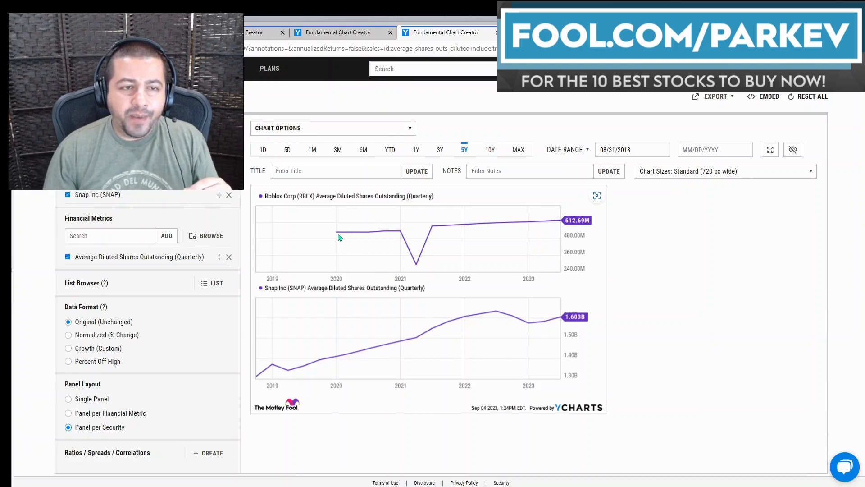
{"action": "mouse_move", "coordinate": [566, 226]}
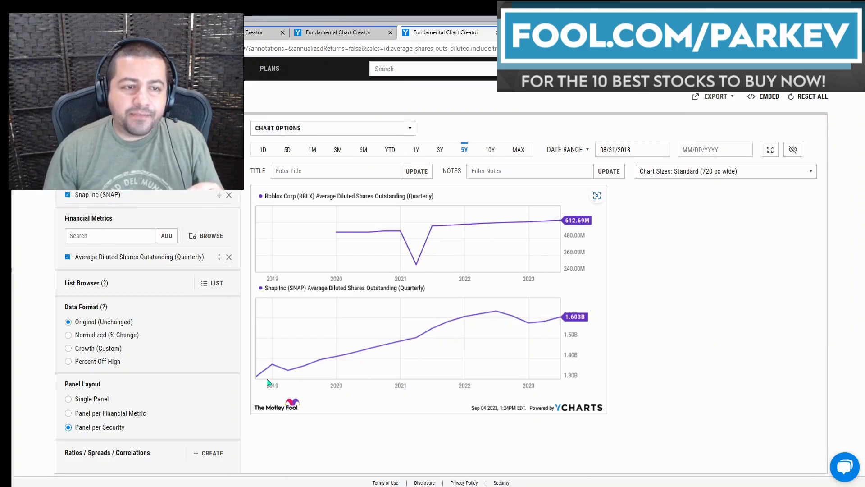
{"action": "mouse_move", "coordinate": [258, 383]}
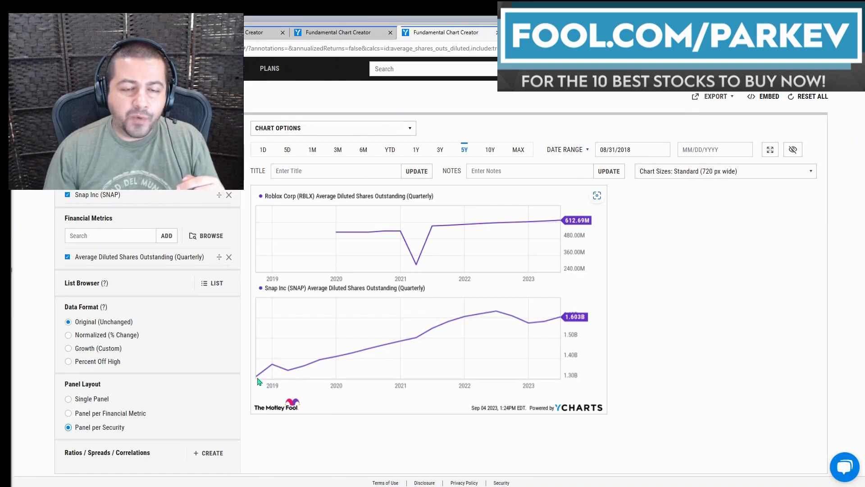
{"action": "mouse_move", "coordinate": [562, 325]}
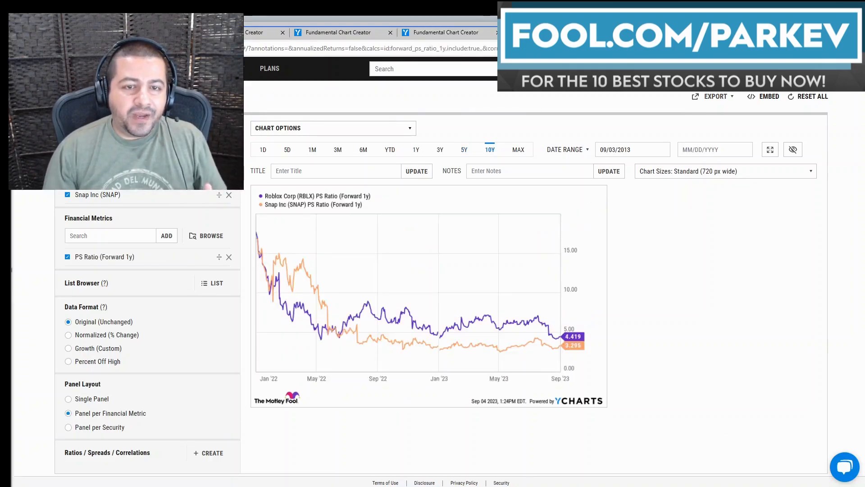
{"action": "mouse_move", "coordinate": [691, 407]}
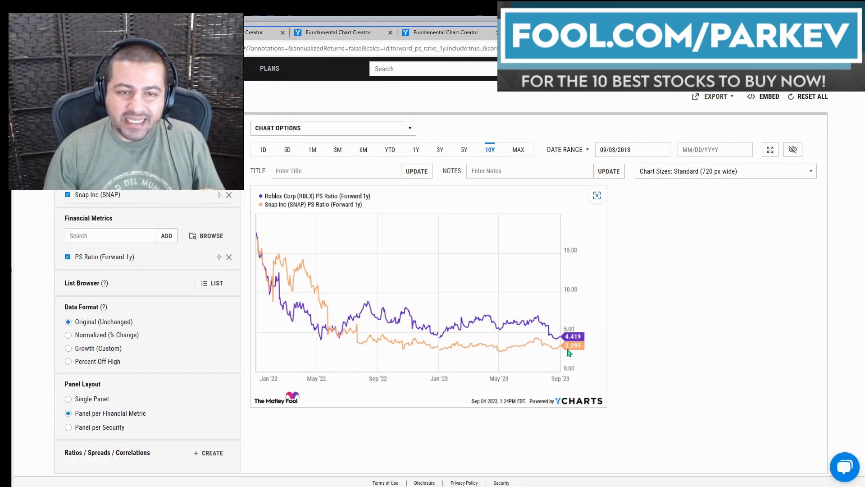
{"action": "mouse_move", "coordinate": [609, 358]}
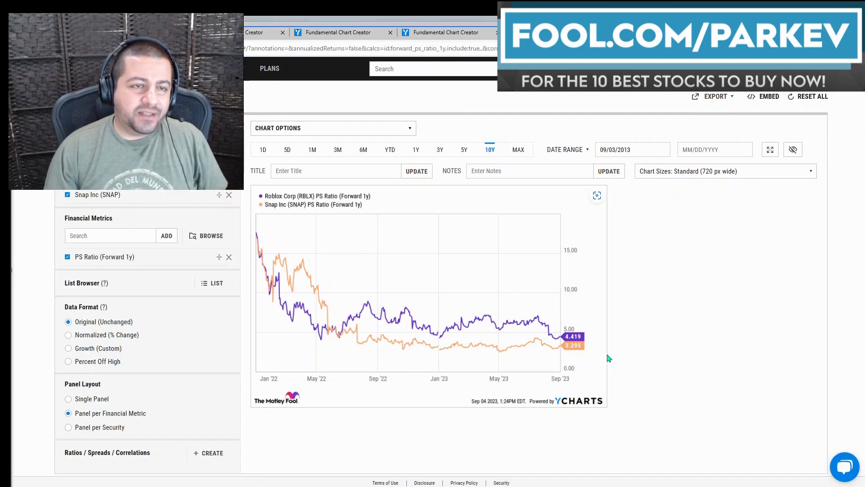
{"action": "mouse_move", "coordinate": [564, 341]}
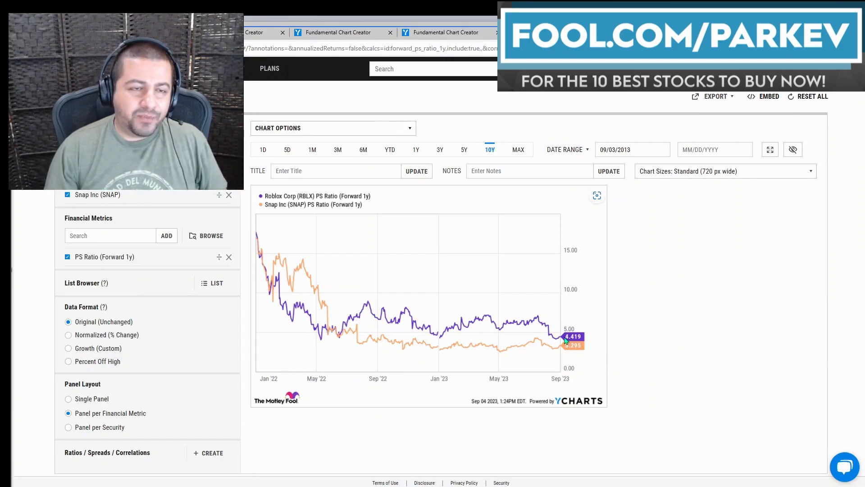
{"action": "mouse_move", "coordinate": [565, 316]}
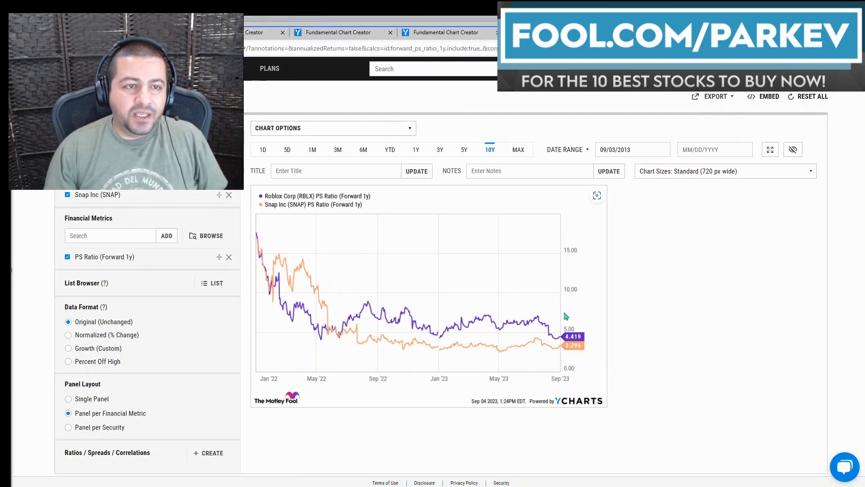
{"action": "mouse_move", "coordinate": [445, 87]}
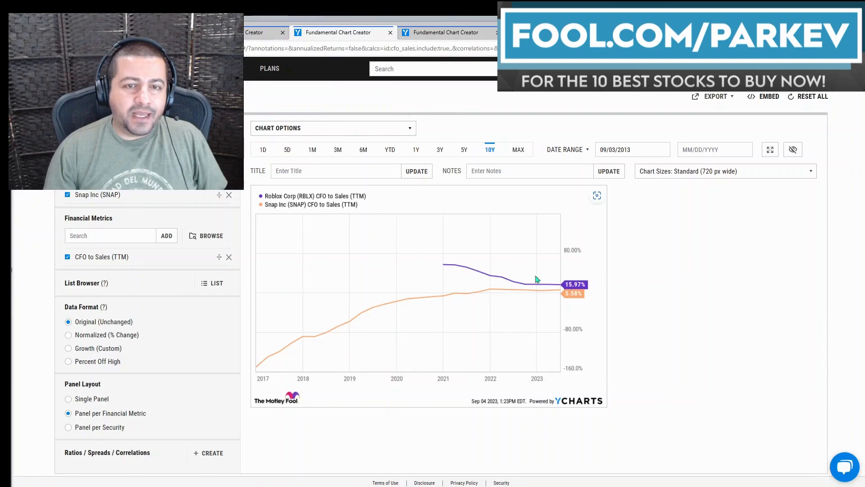
{"action": "mouse_move", "coordinate": [563, 287]}
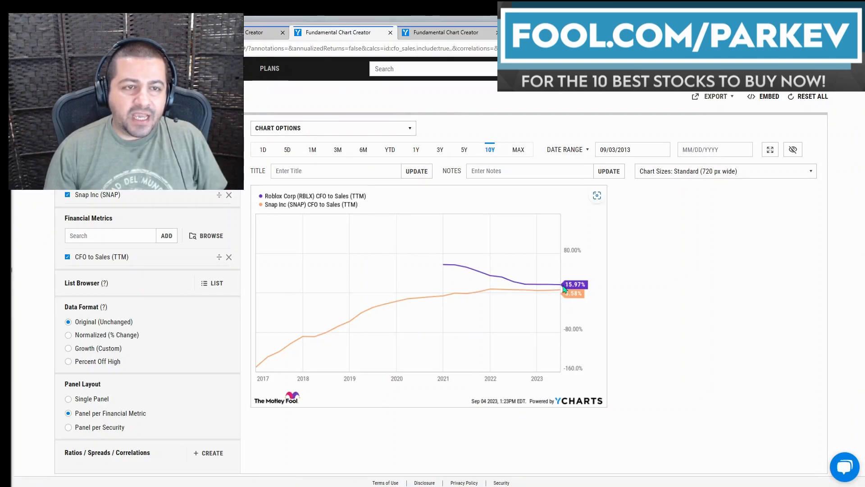
{"action": "mouse_move", "coordinate": [565, 298]}
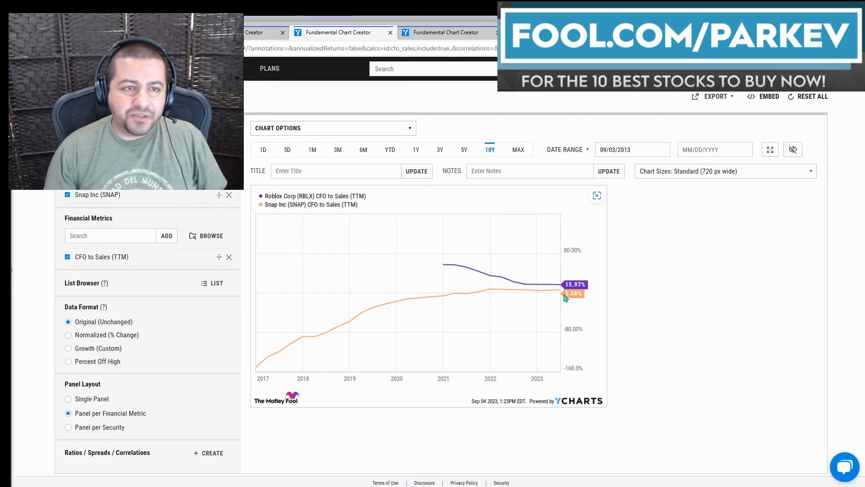